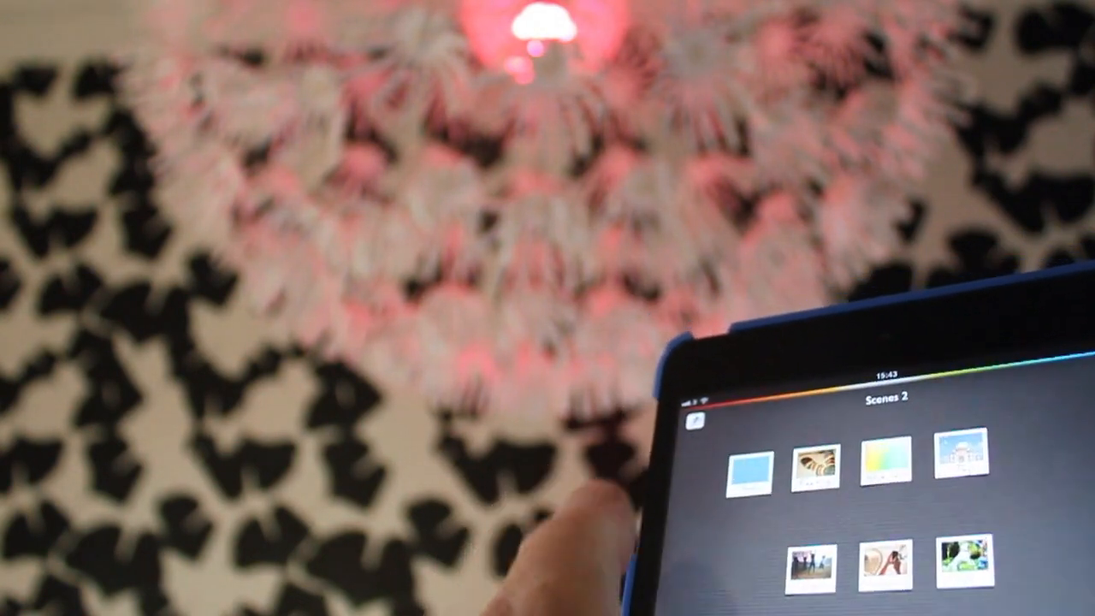
Return from the Hue scenes to the tablet's home screen of apps.
left_click(749, 473)
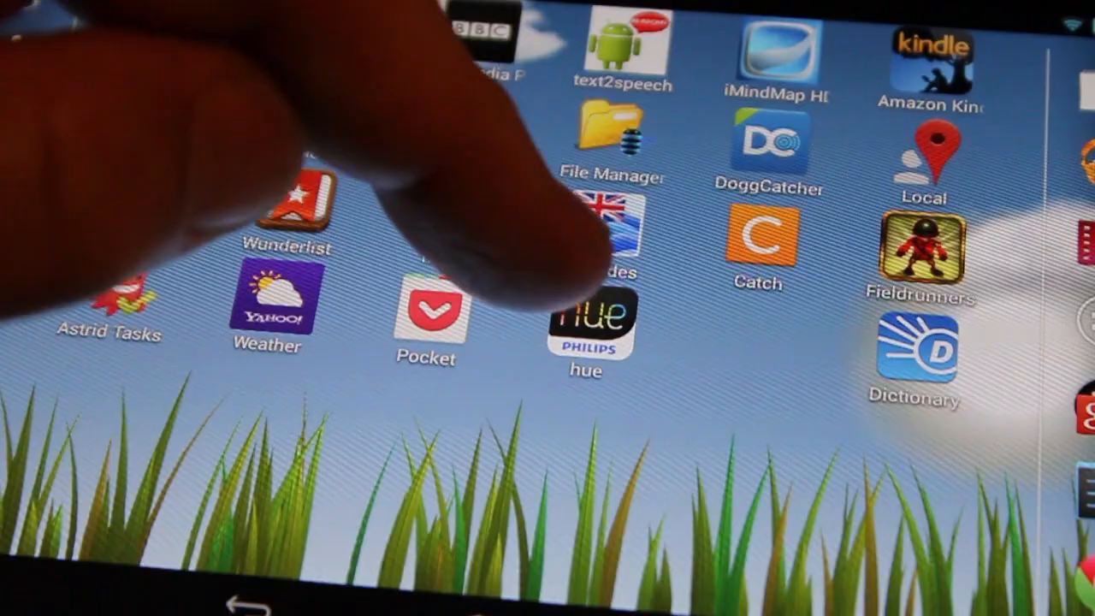
Launch Hue from the home screen and show the Pencils scene's brightness control.
left_click(585, 325)
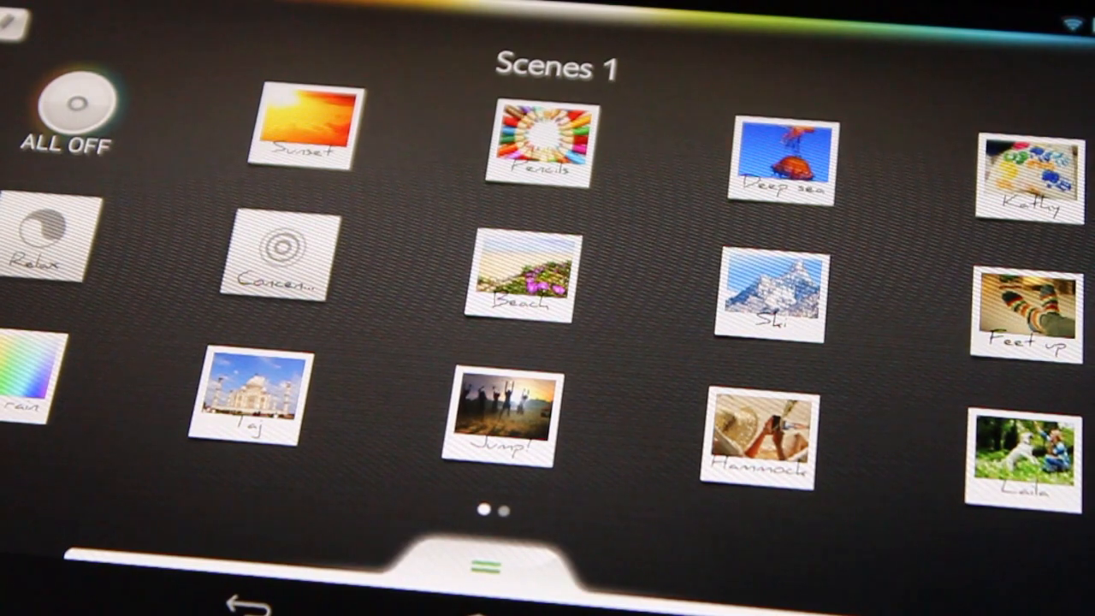
left_click(520, 282)
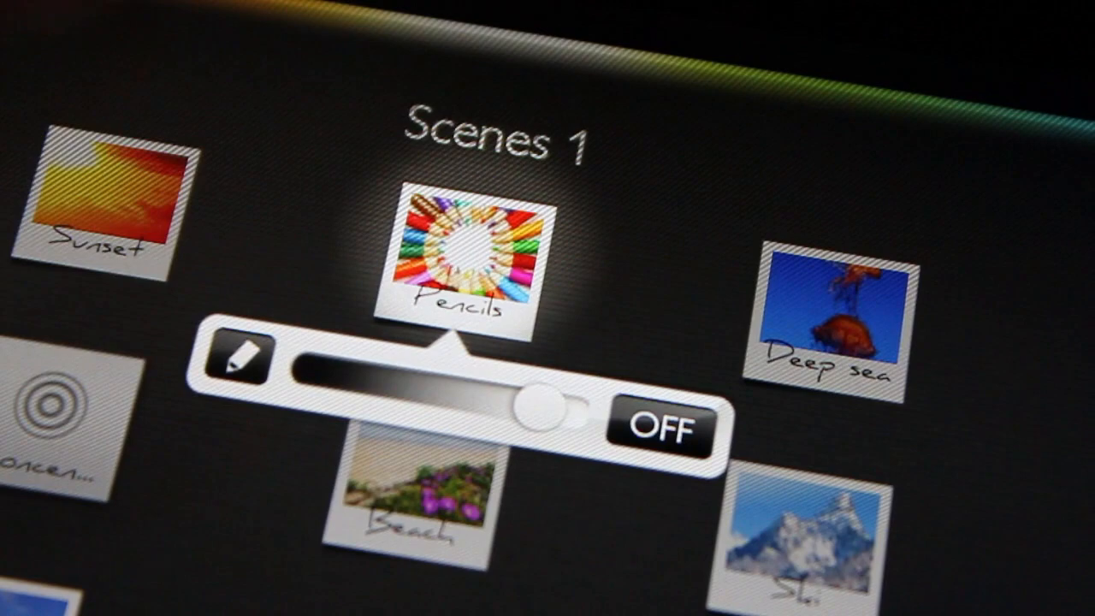
Create a new scene, reaching the Camera/Library/Philips image-source choices.
left_click(466, 257)
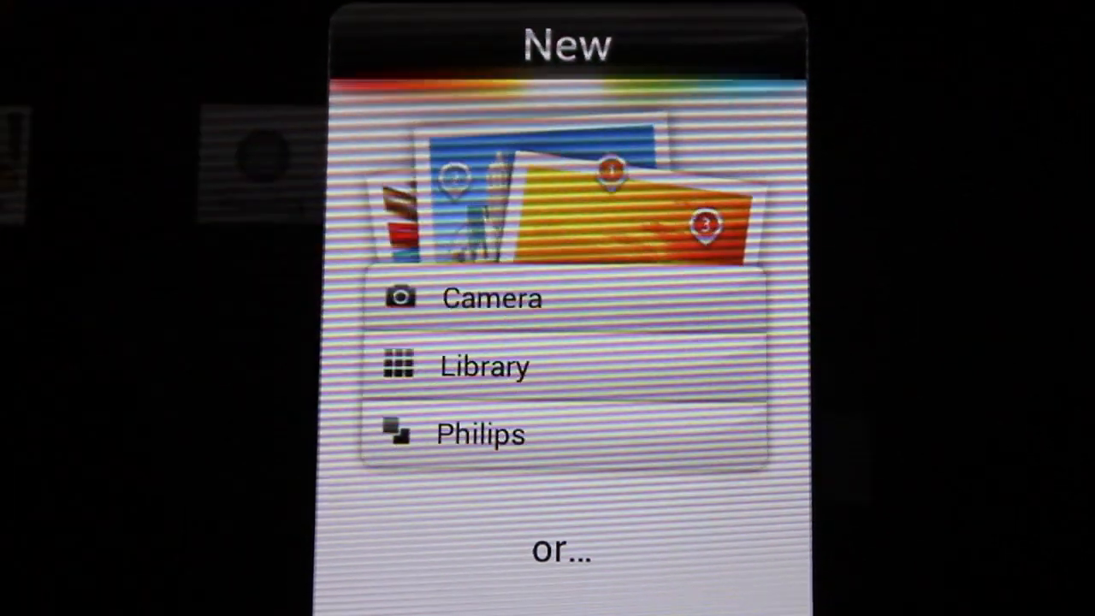
left_click(493, 297)
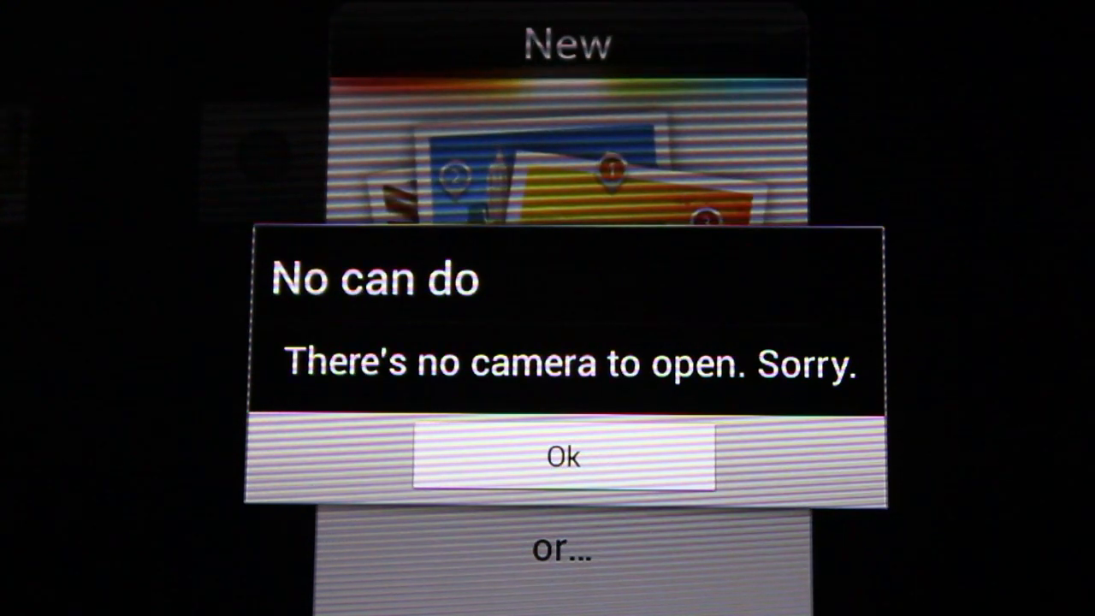
left_click(564, 455)
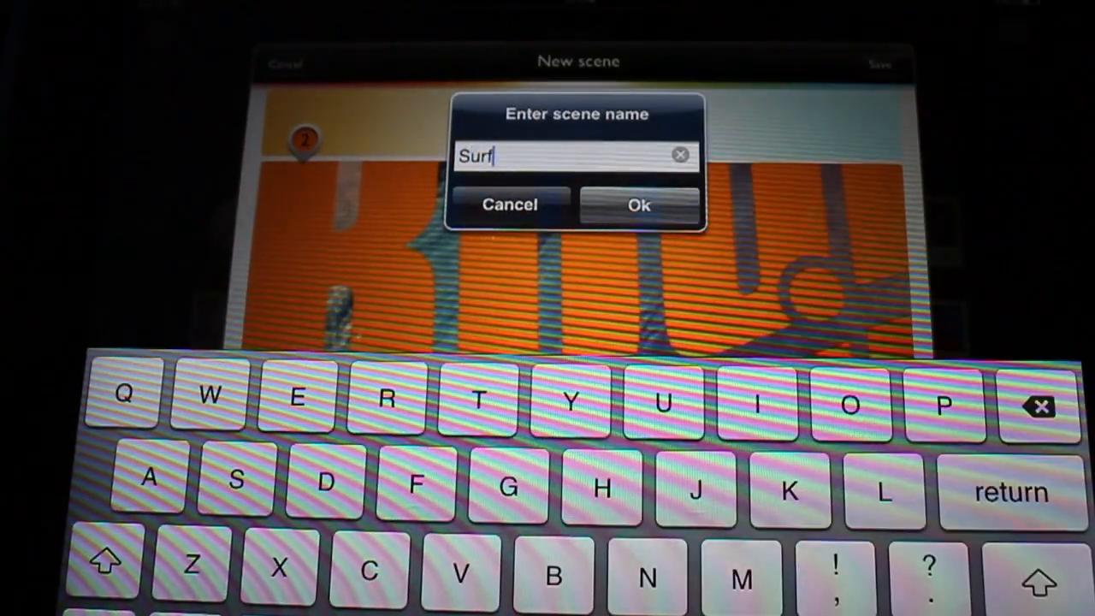
Confirm the name 'Surf', then open the Surf tile's editor showing the orange picture with lamp markers.
left_click(638, 206)
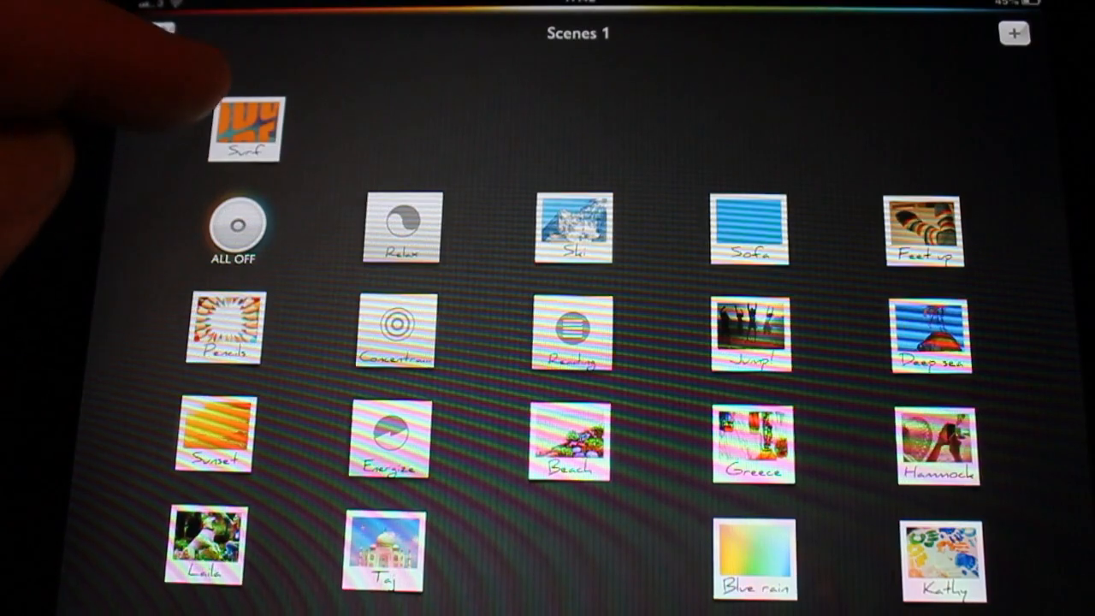
left_click(247, 130)
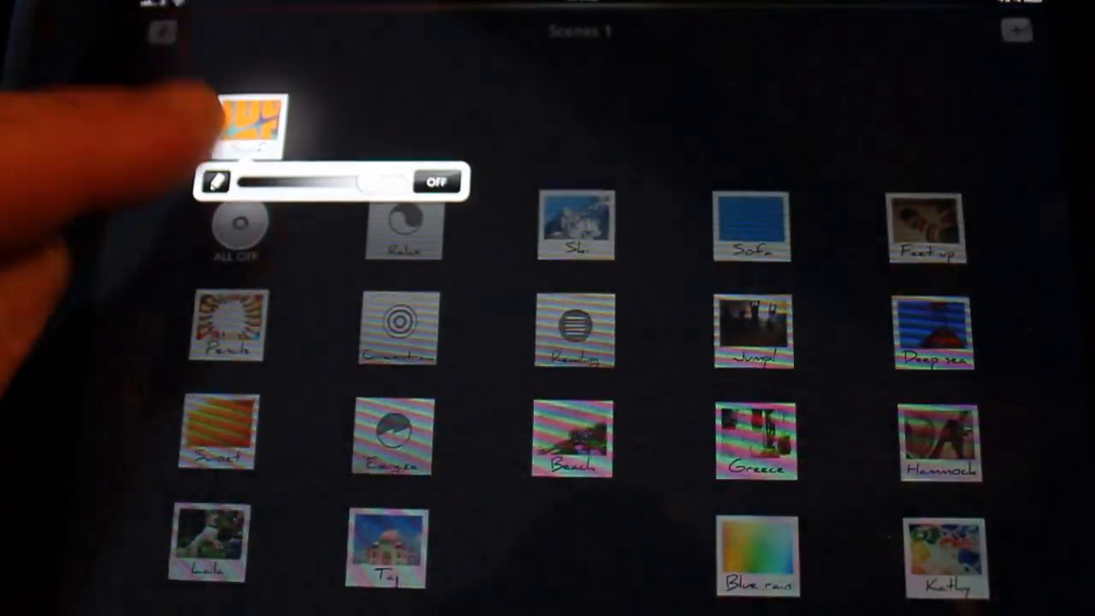
left_click(248, 116)
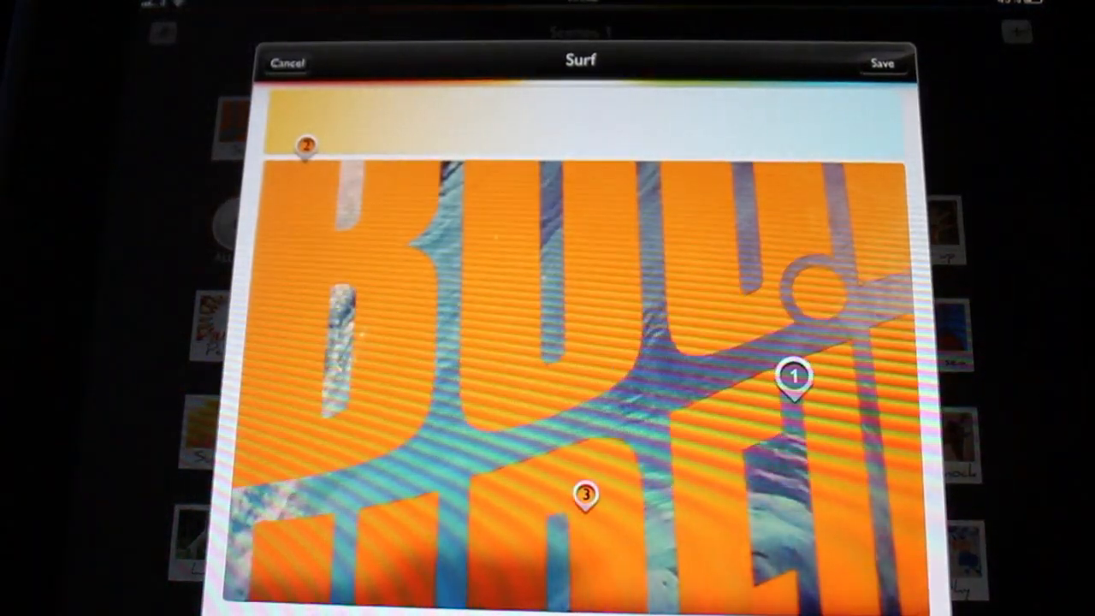